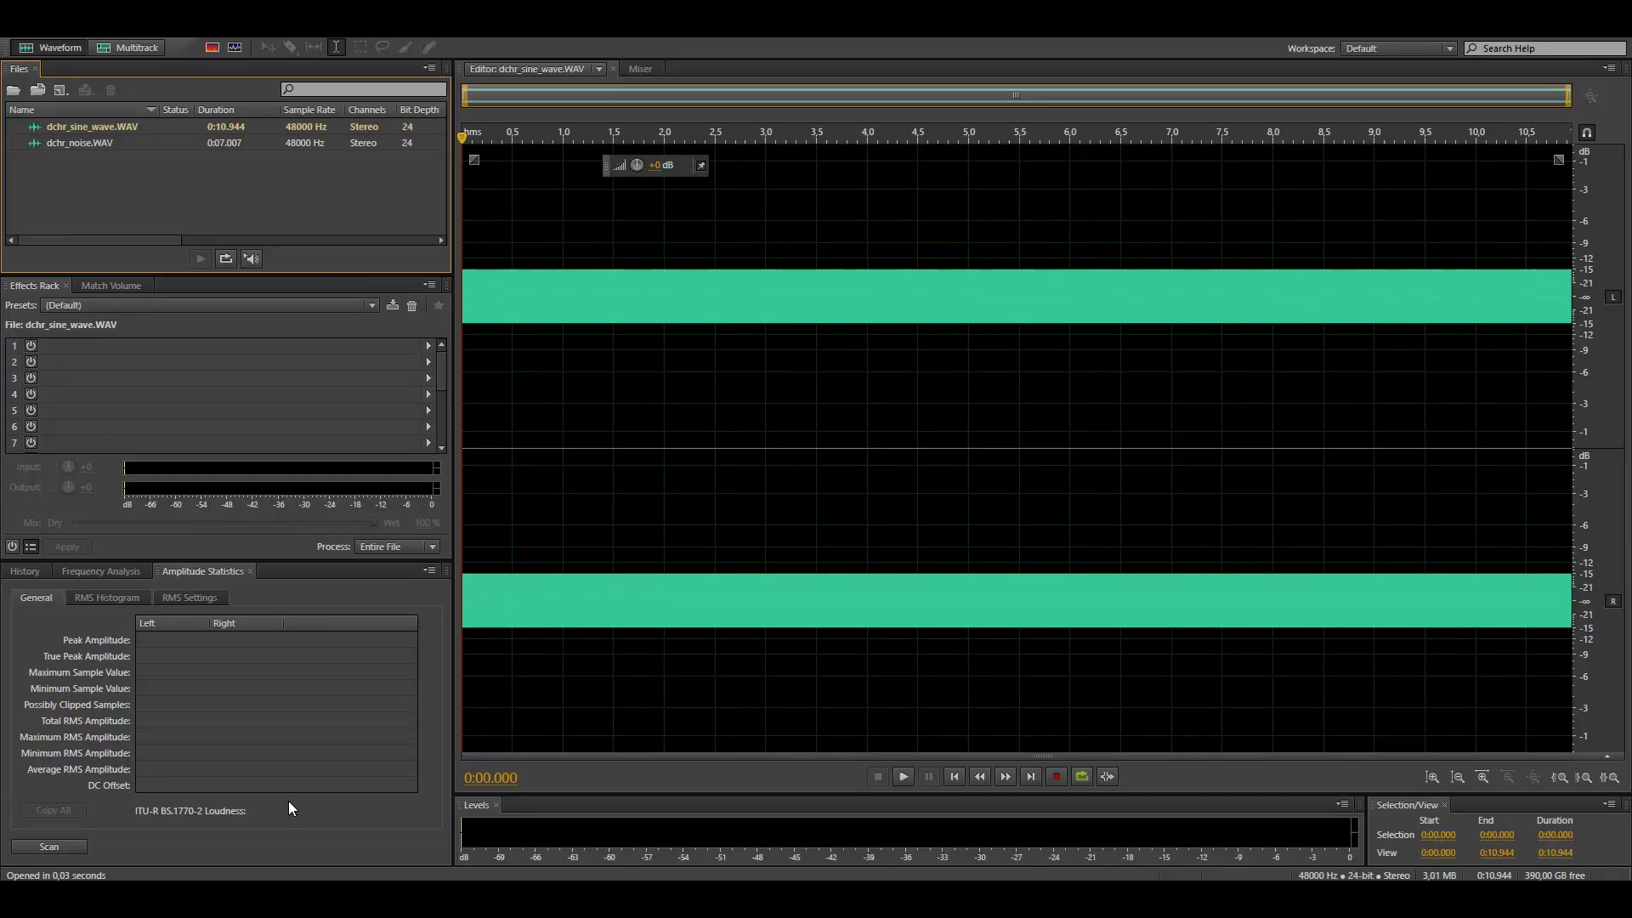
Step: Scan dchr_sine_wave.WAV stereo amplitude statistics, reading about -15 dB peak and -15.05 dB RMS
click(48, 847)
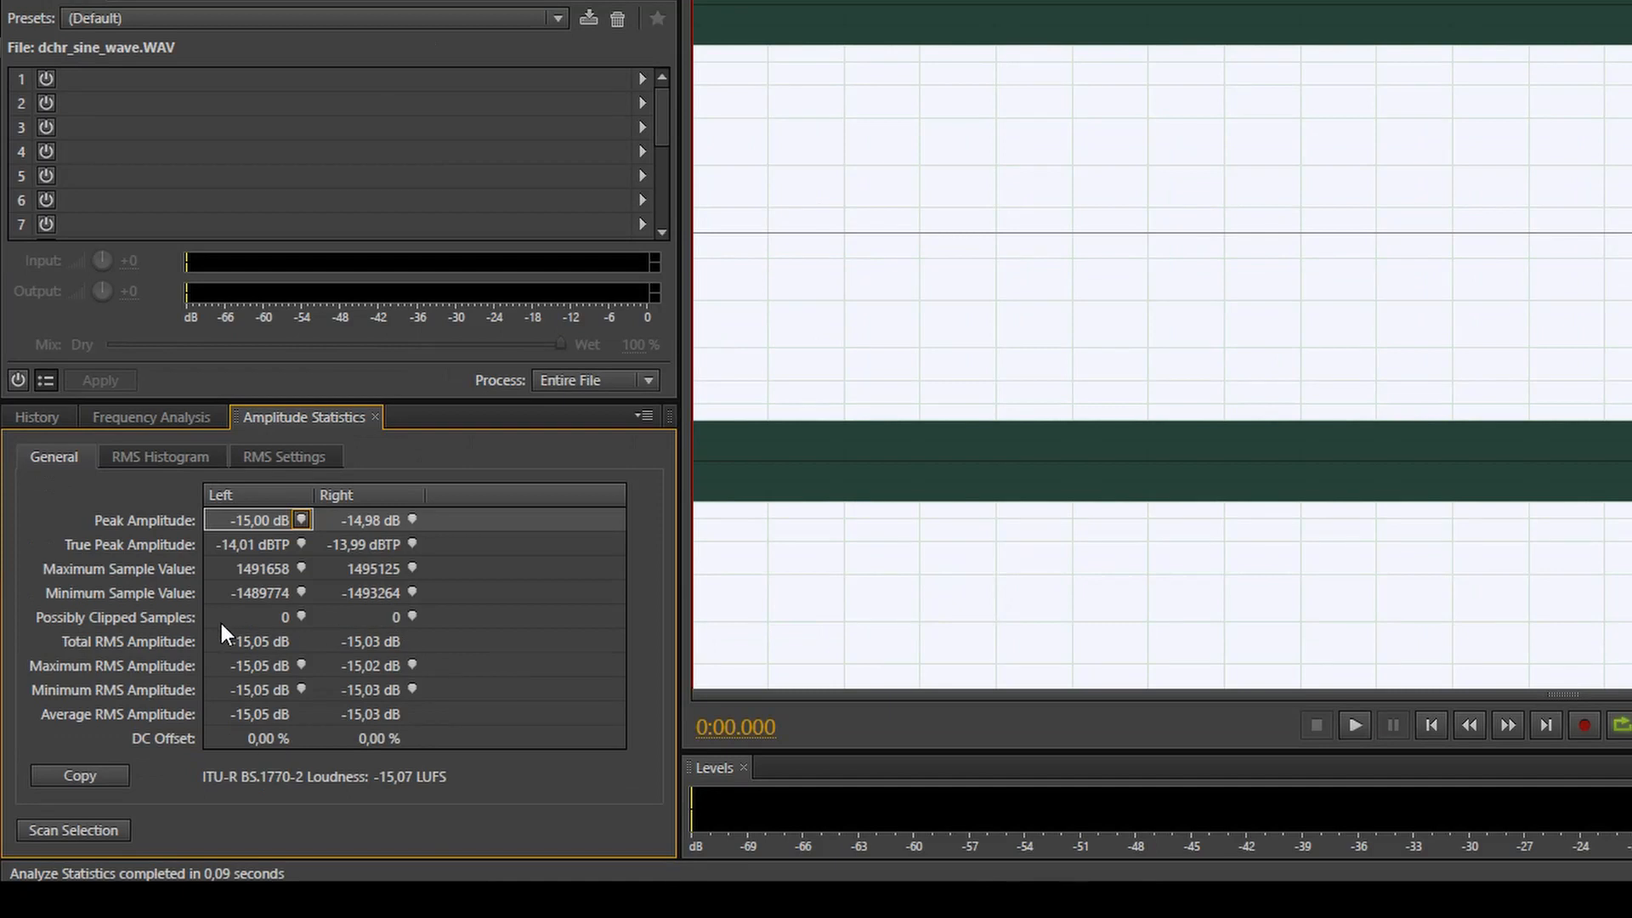
mouse_move(305, 665)
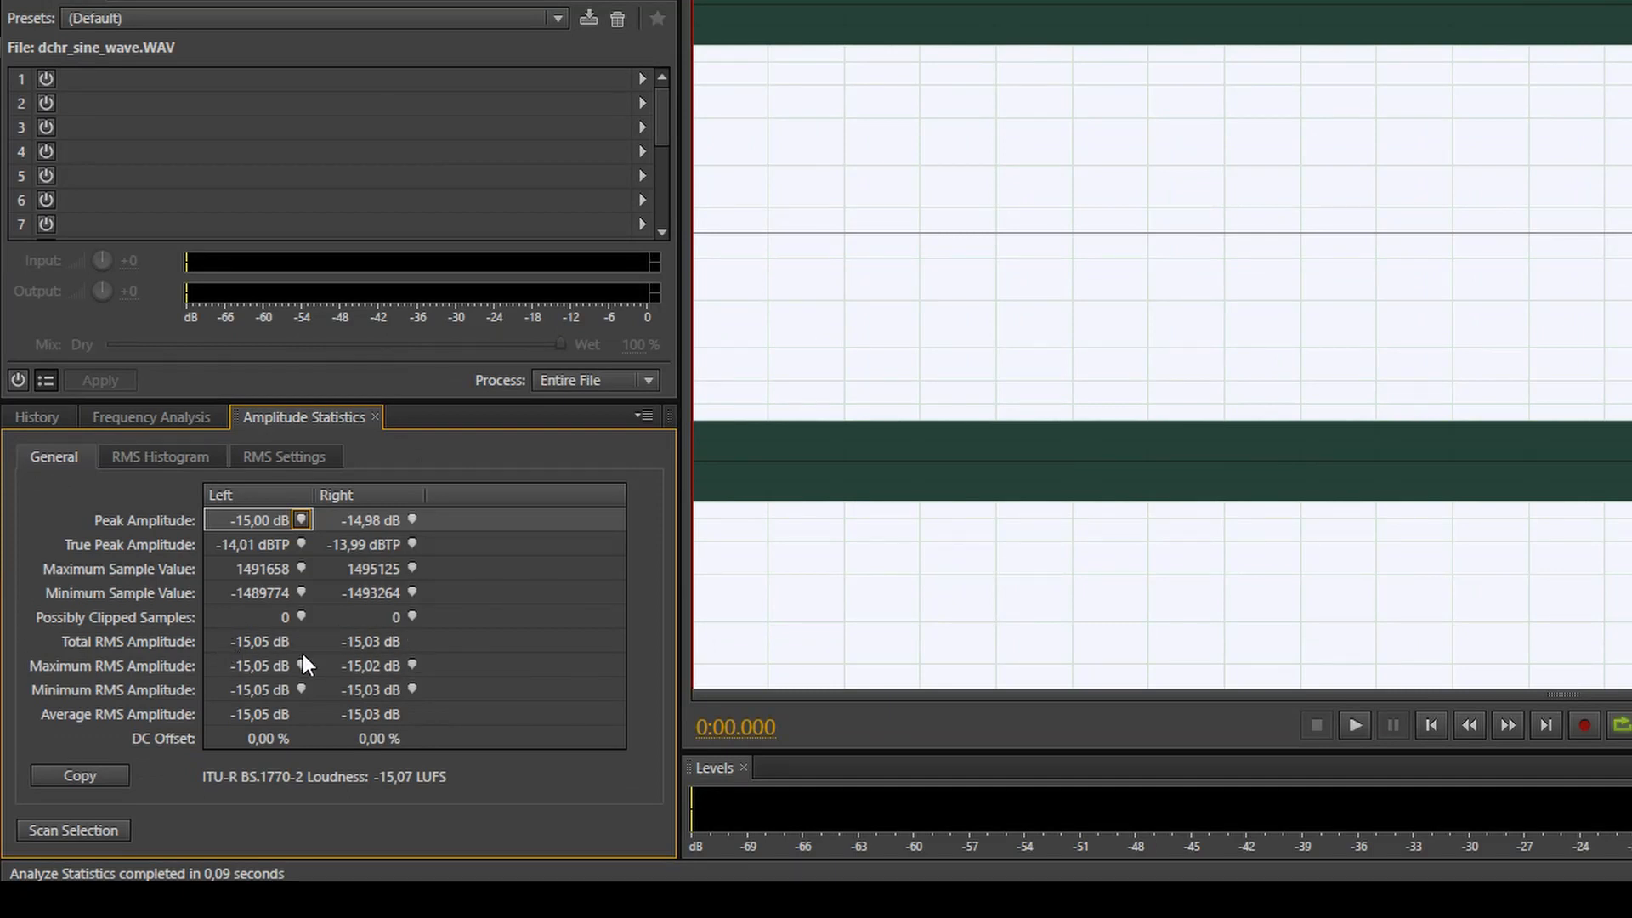
mouse_move(437, 646)
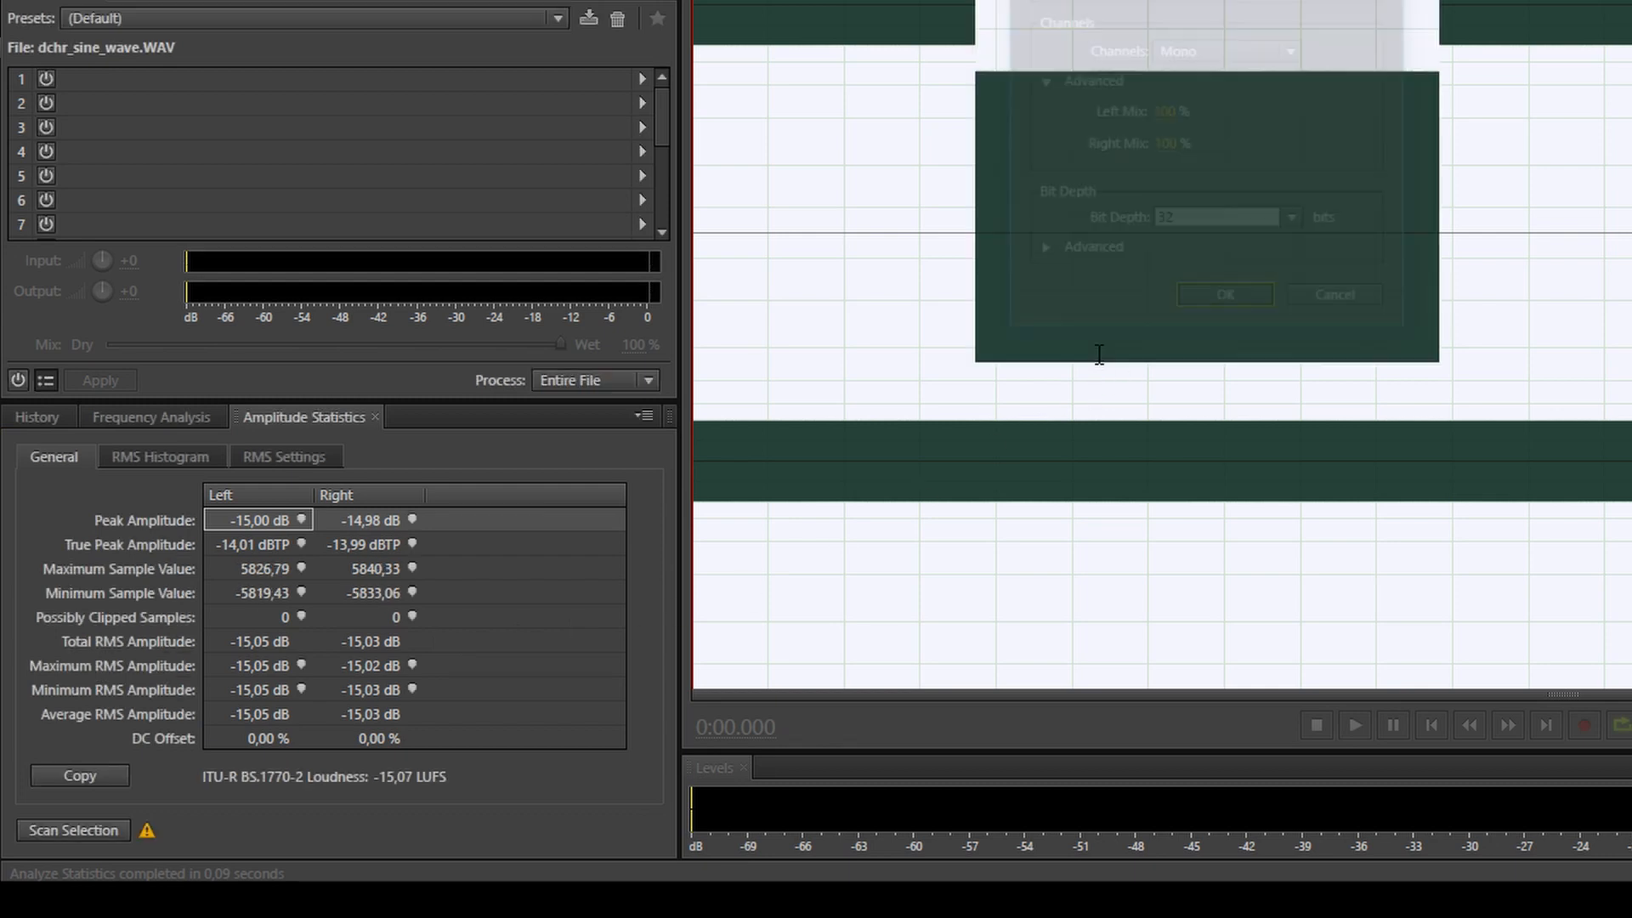
Step: Re-scan the mono-summed sine wave, now reading -8.97 dB peak (about 6 dB higher)
click(1224, 294)
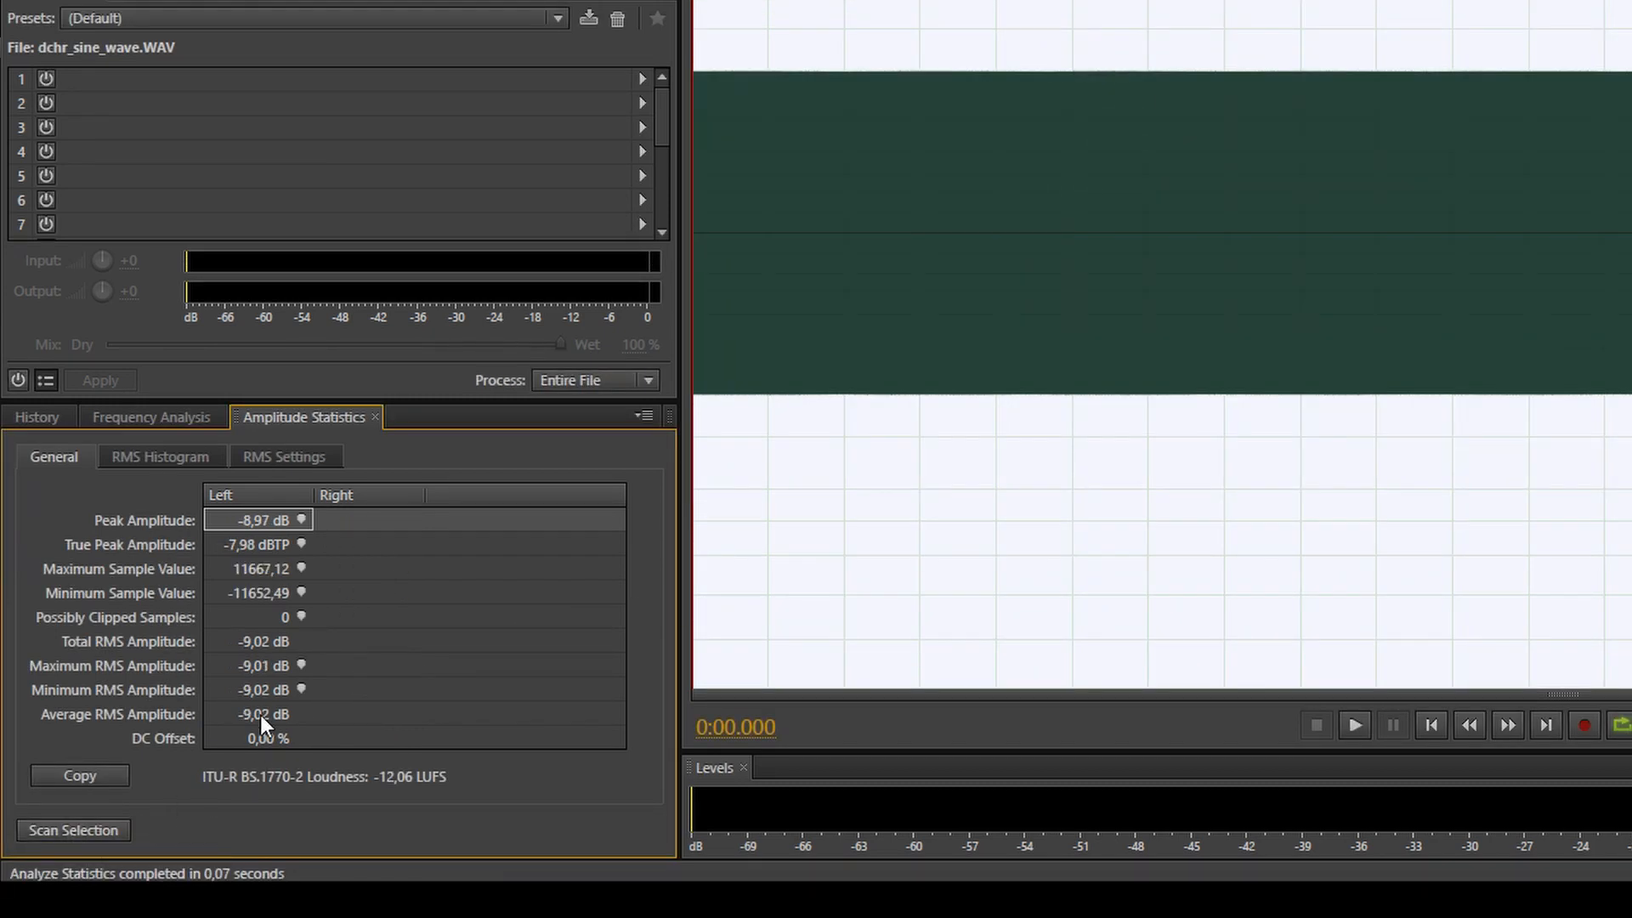
mouse_move(231, 653)
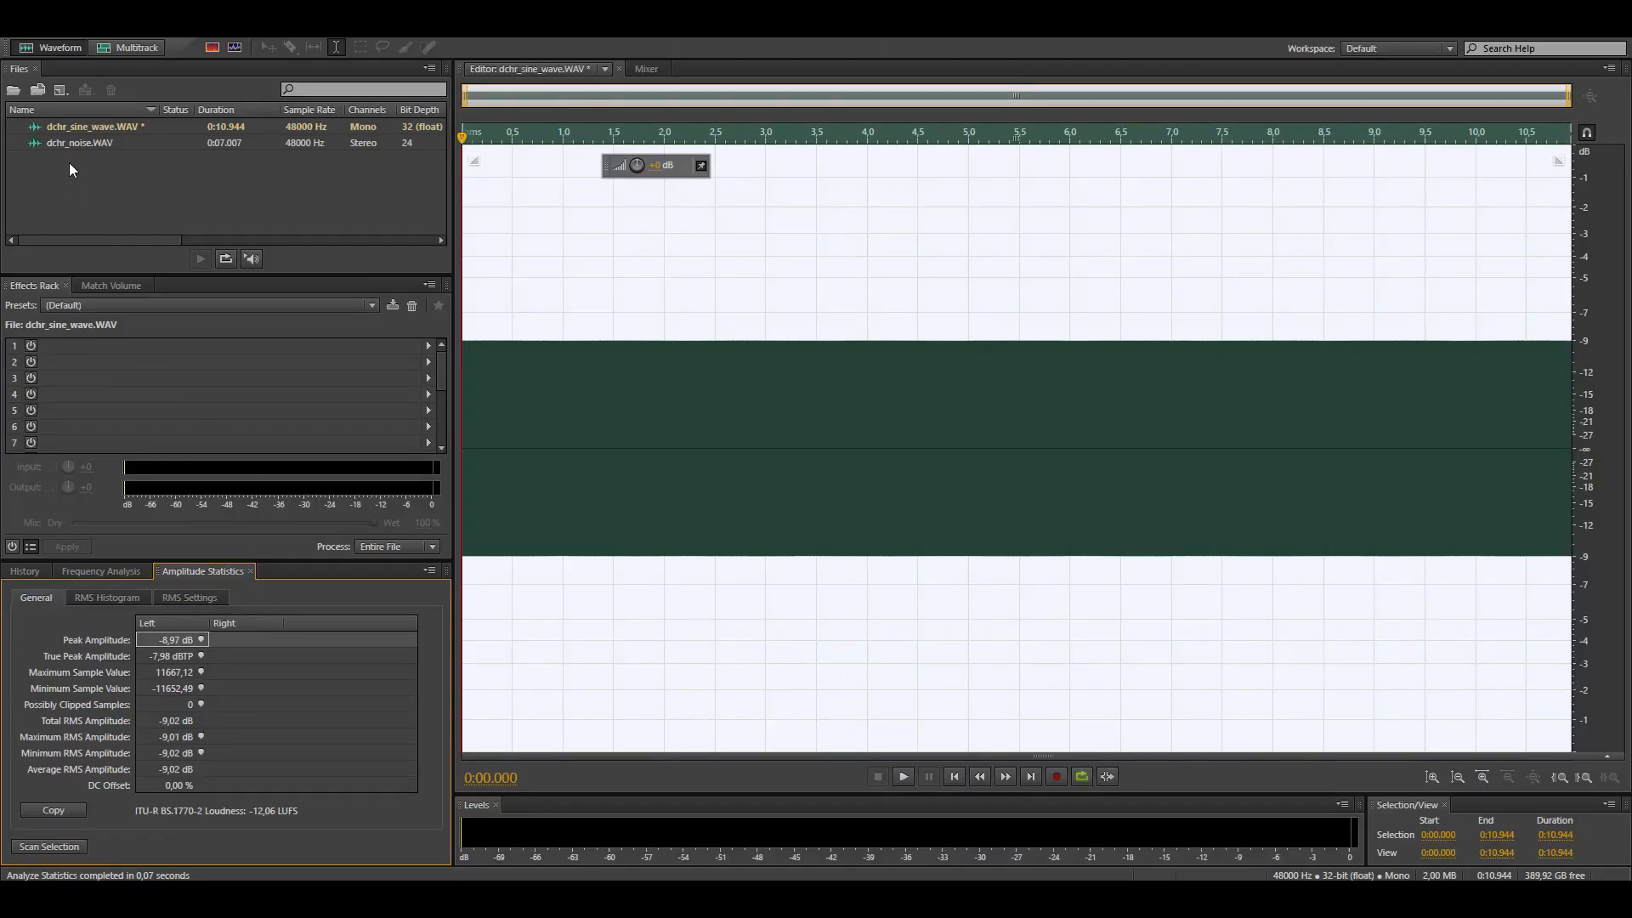
Step: Scan dchr_noise.WAV in stereo, then mono-summed at -59.03 dB peak and -70 dB RMS (about 3 dB higher)
click(79, 143)
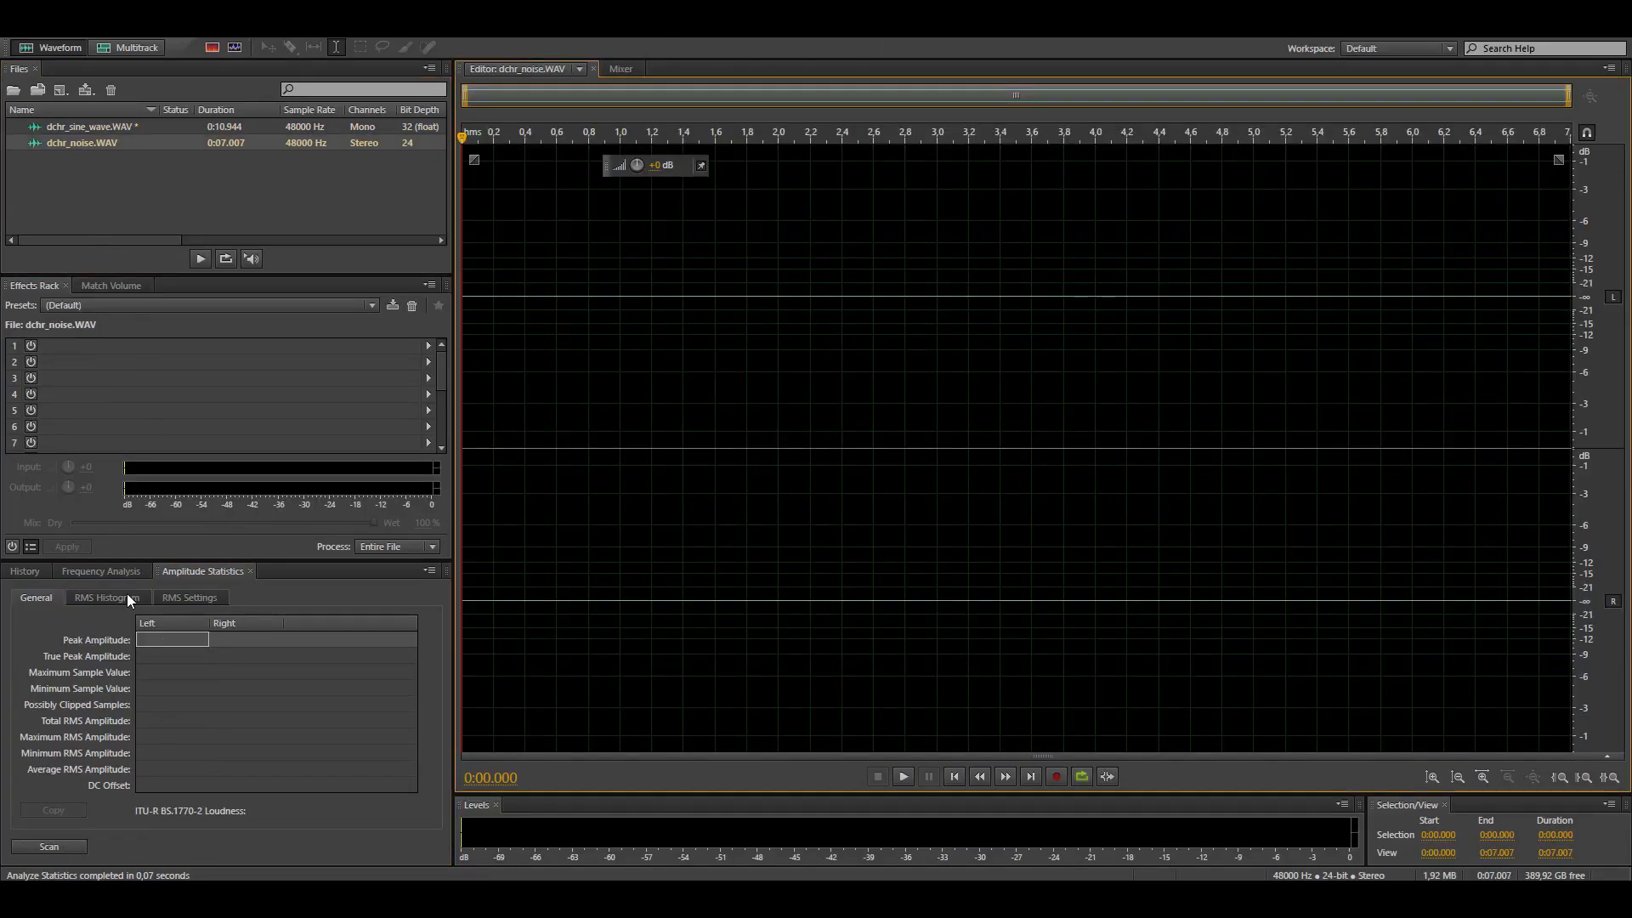
click(49, 847)
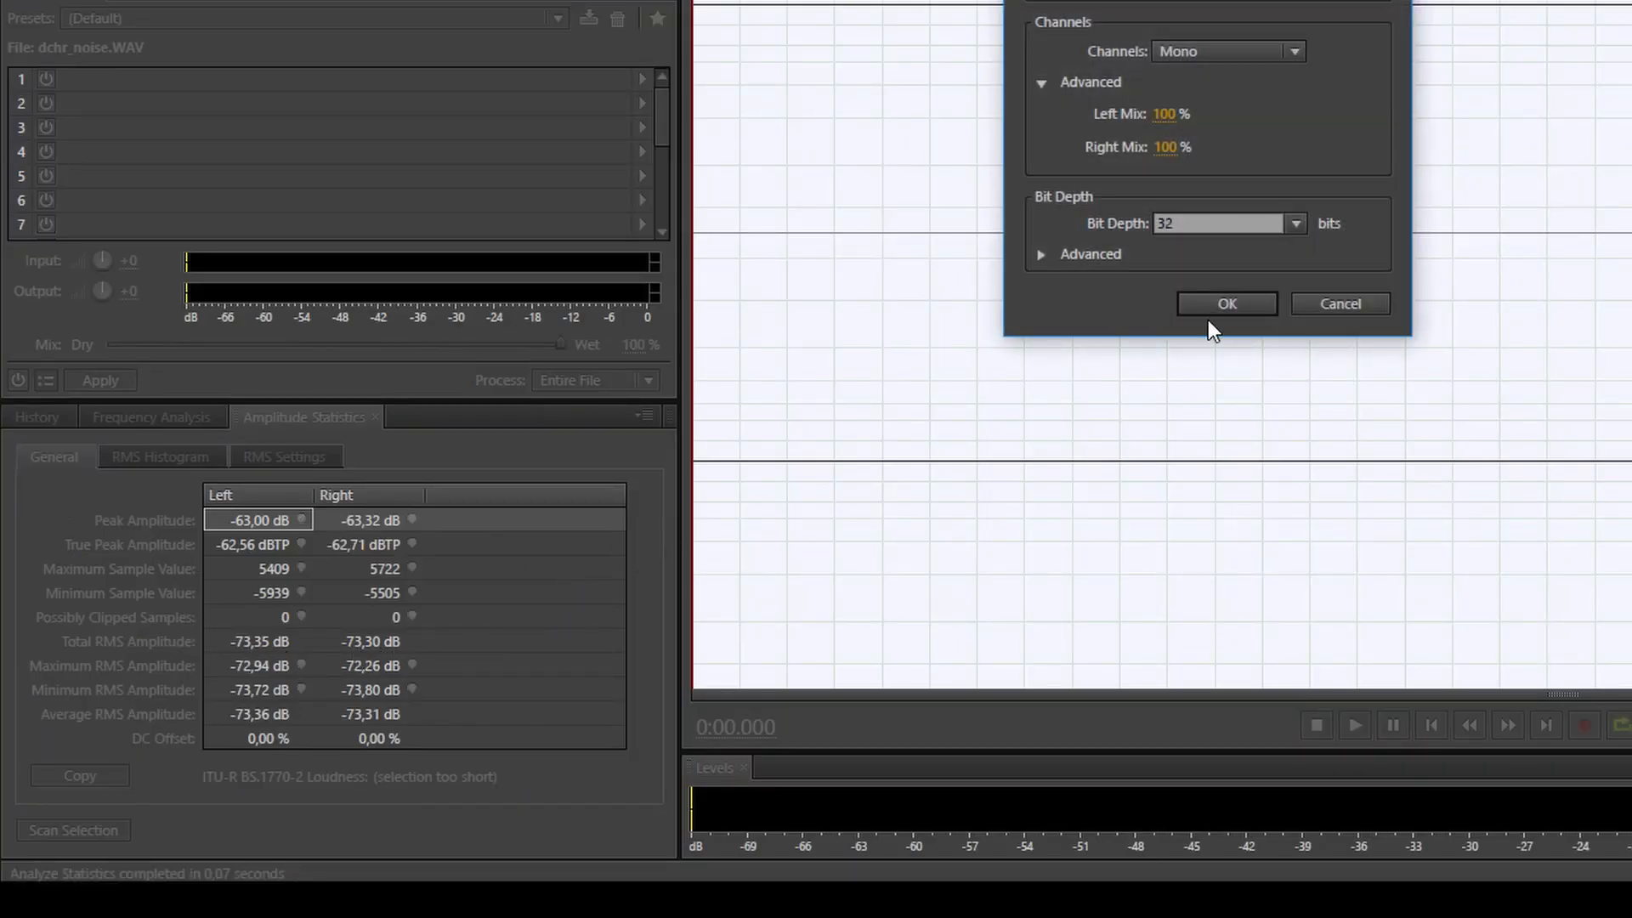
click(1226, 303)
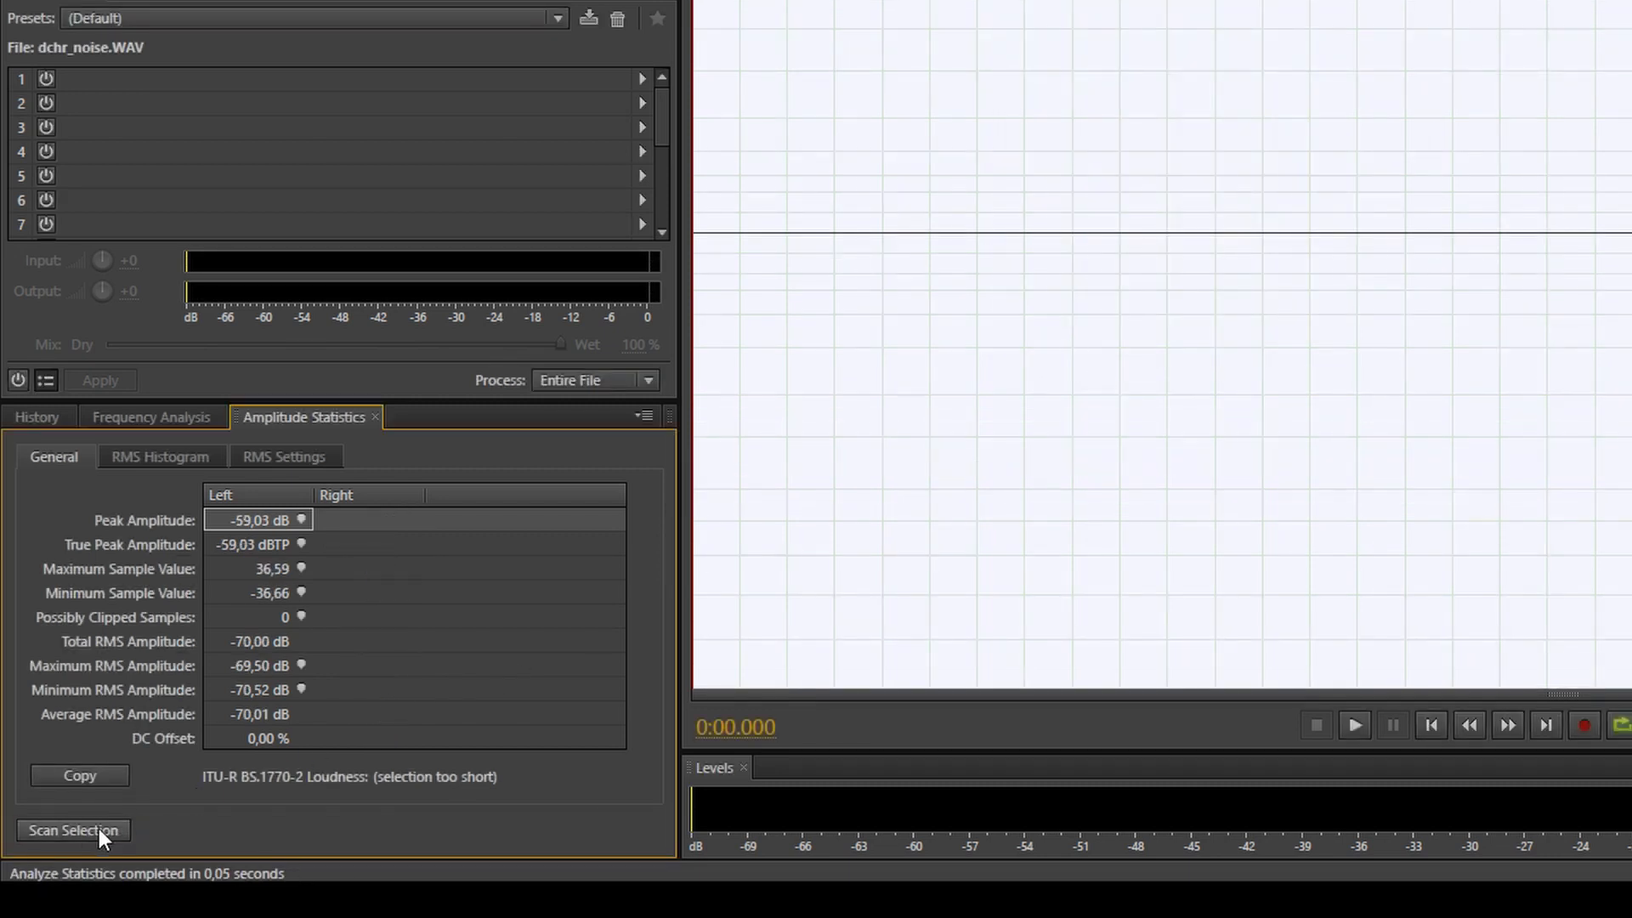